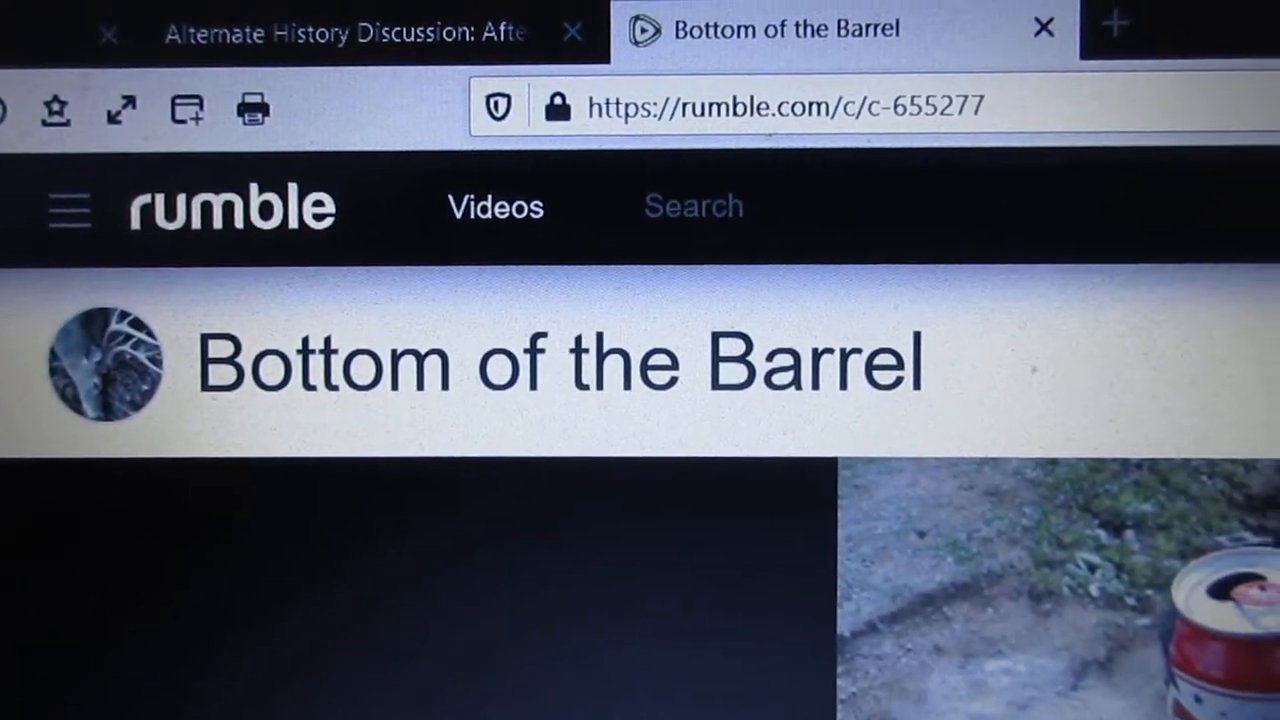
{"action": "scroll", "scroll_direction": "down", "scroll_amount": 3}
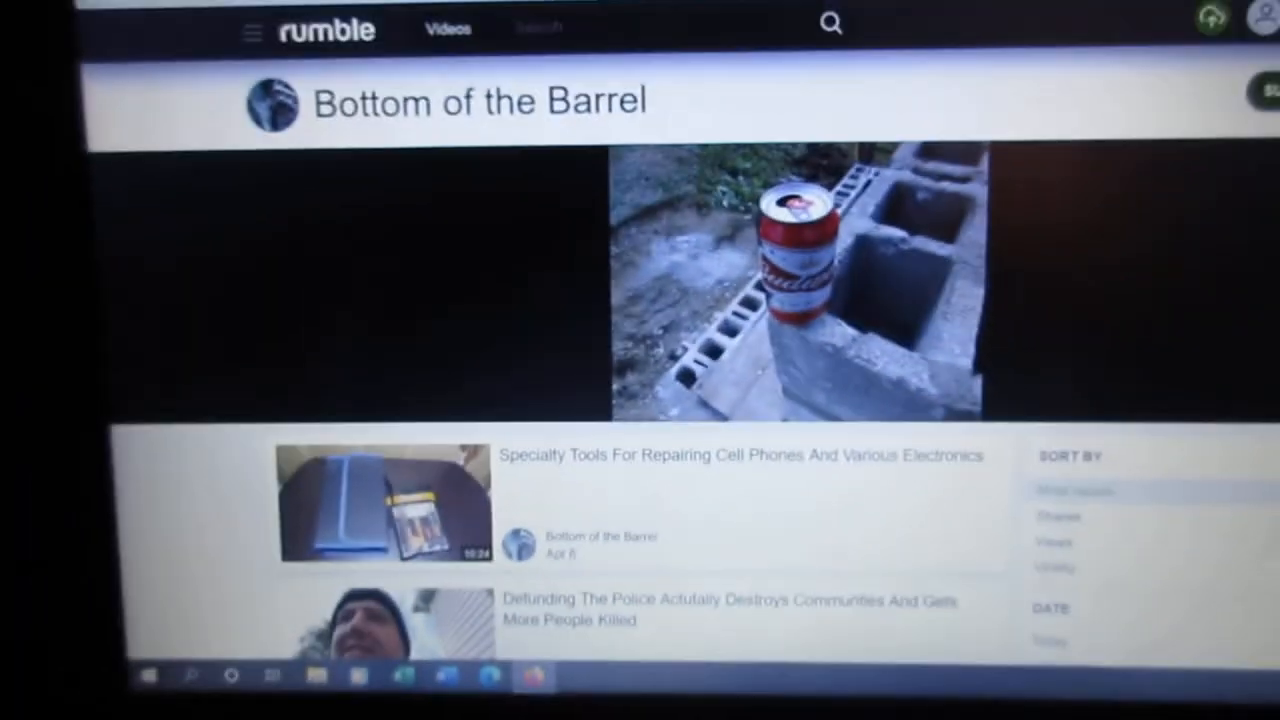
{"action": "scroll", "scroll_direction": "down", "scroll_amount": 3}
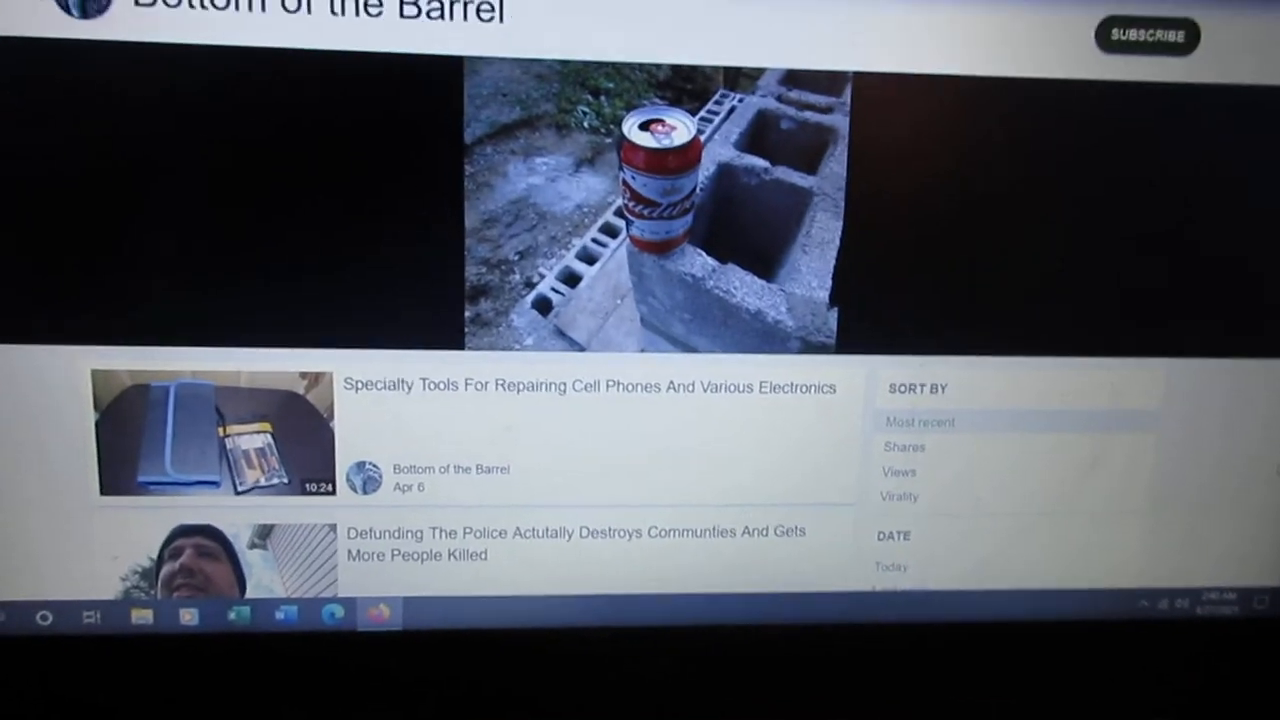
{"action": "scroll", "scroll_direction": "down", "scroll_amount": 3}
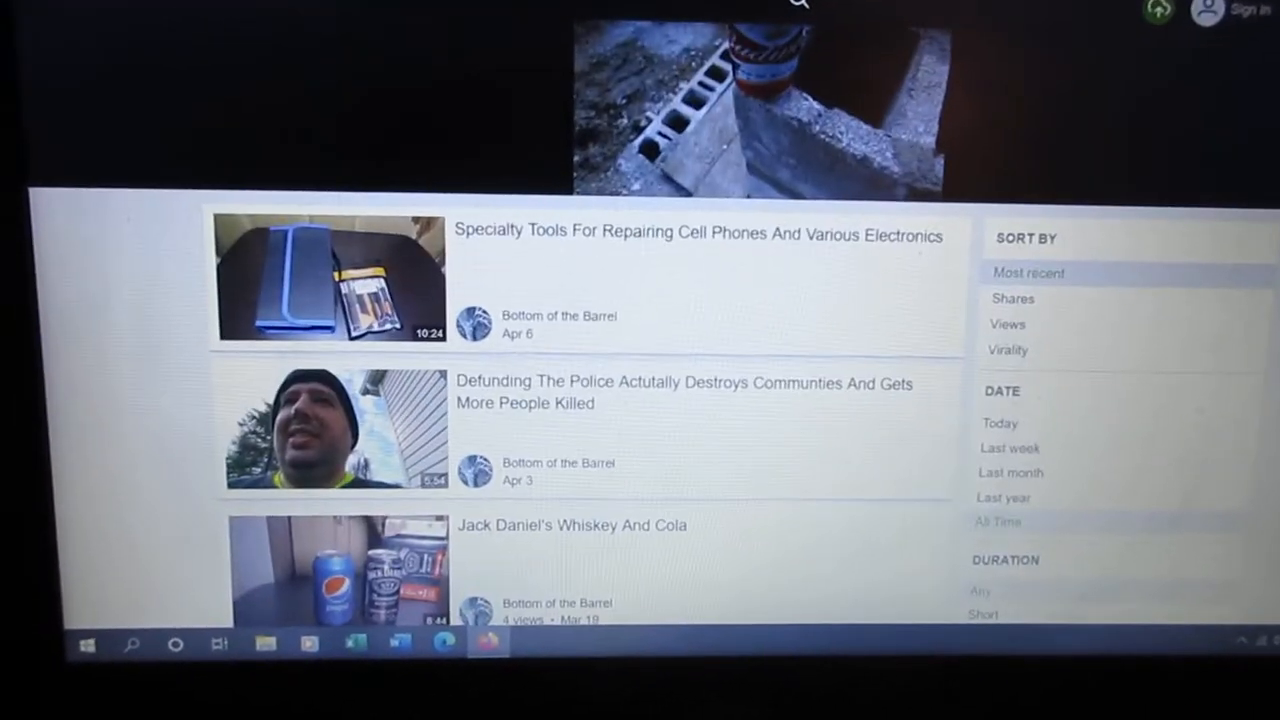
{"action": "scroll", "scroll_direction": "down", "scroll_amount": 3}
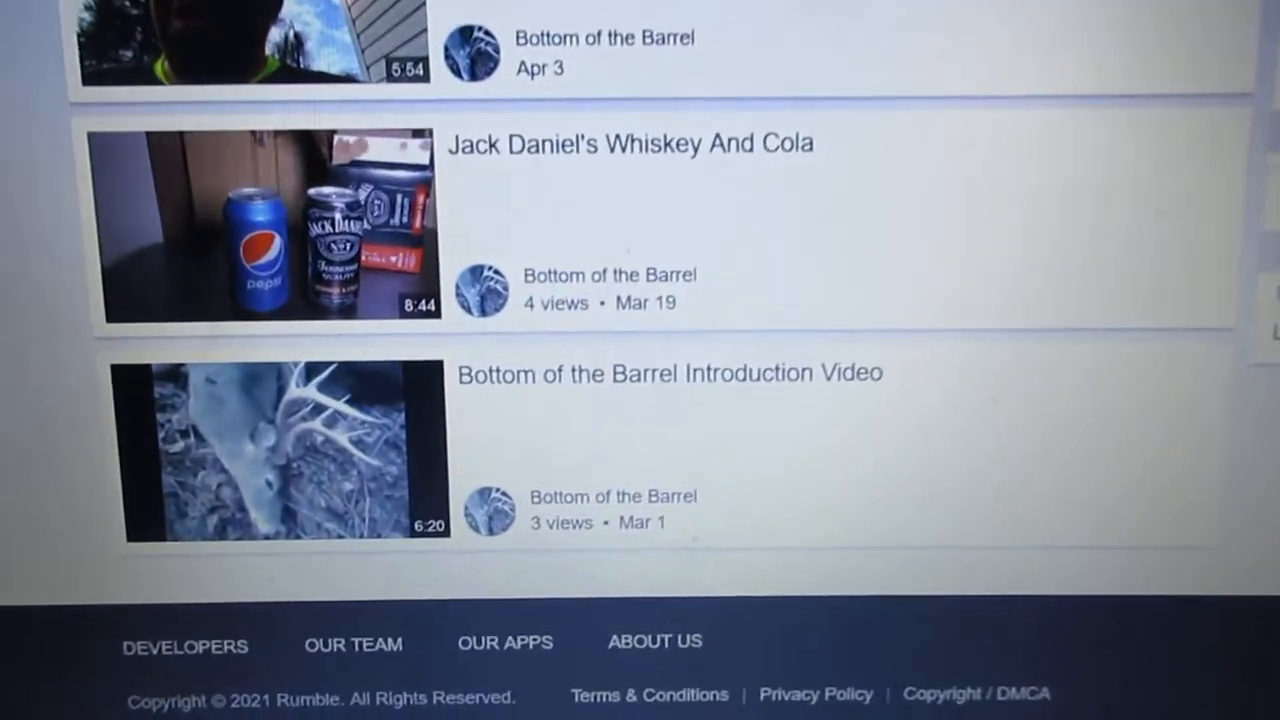
{"action": "scroll", "scroll_direction": "up", "scroll_amount": 3}
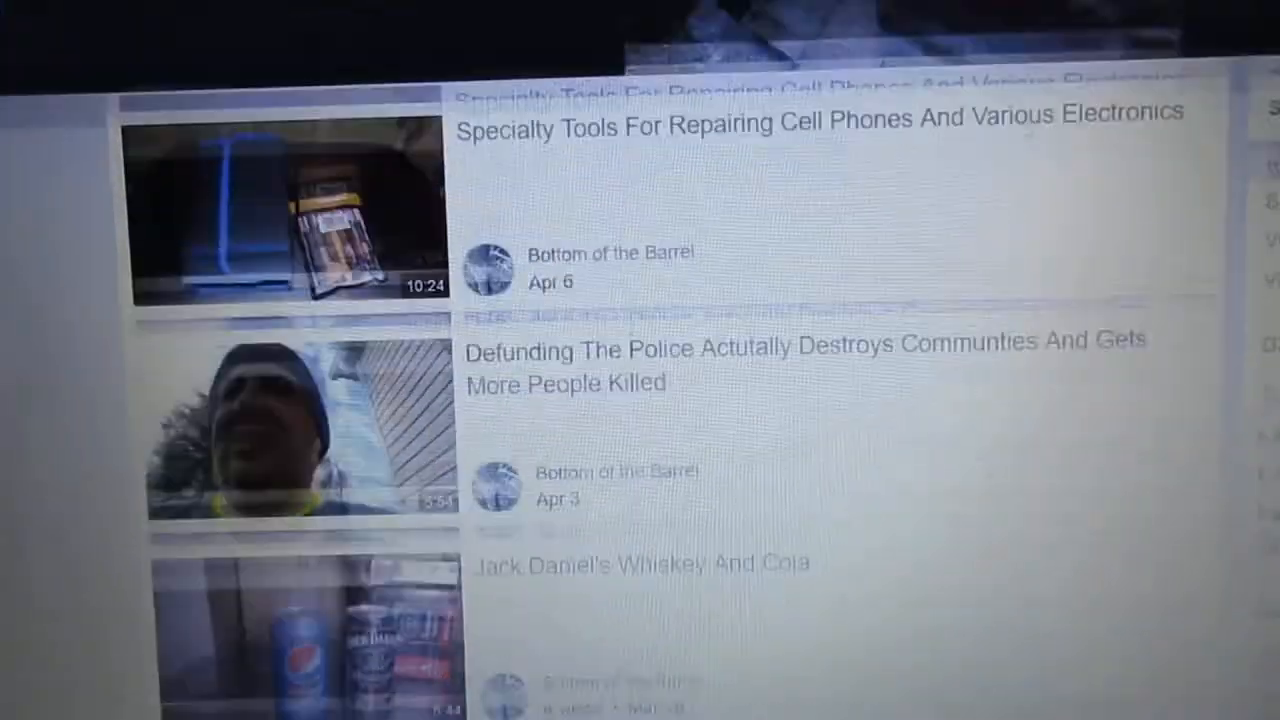